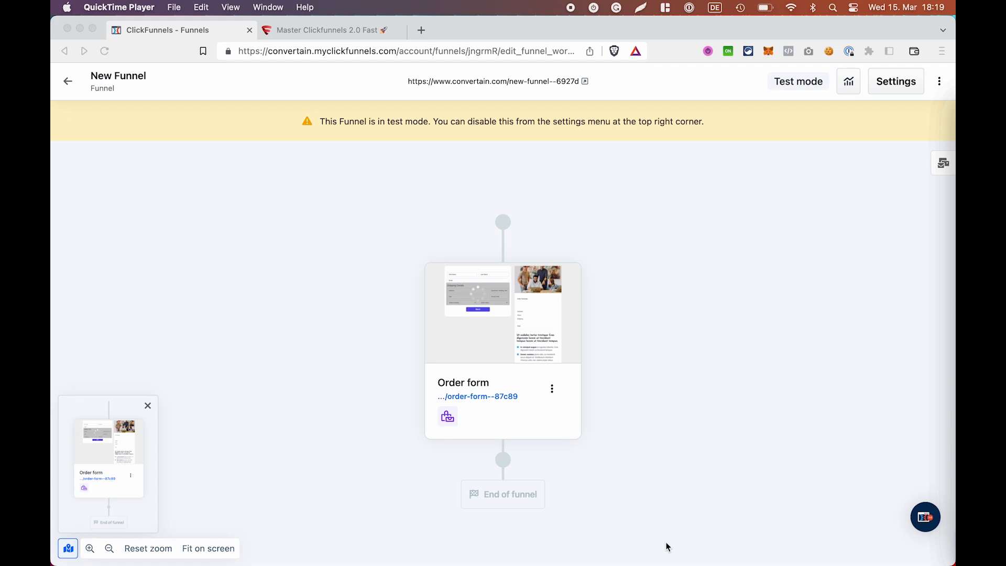
pyautogui.moveTo(502, 360)
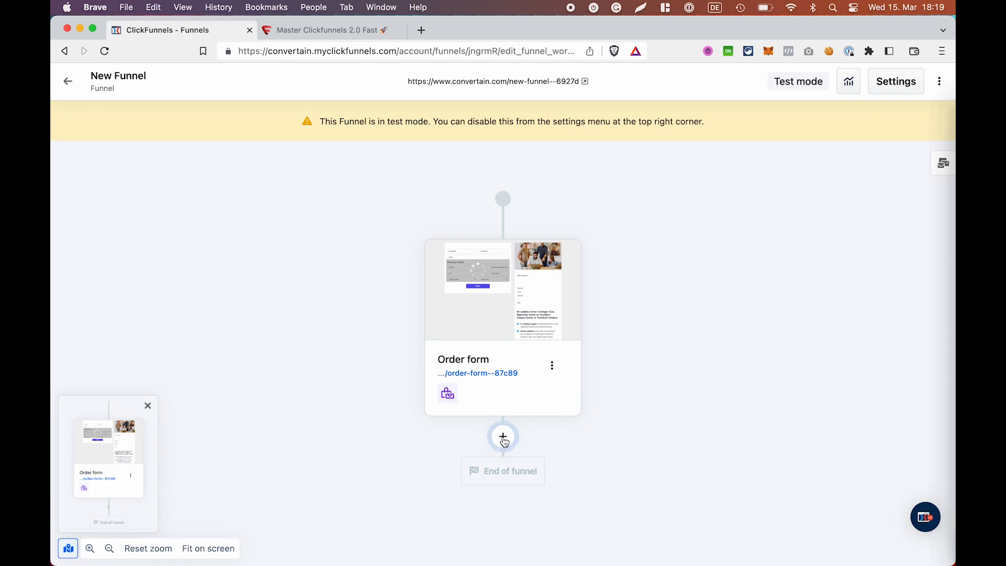
# Step: Create a new blank page named Upsell page as the step after the order form
pyautogui.click(502, 436)
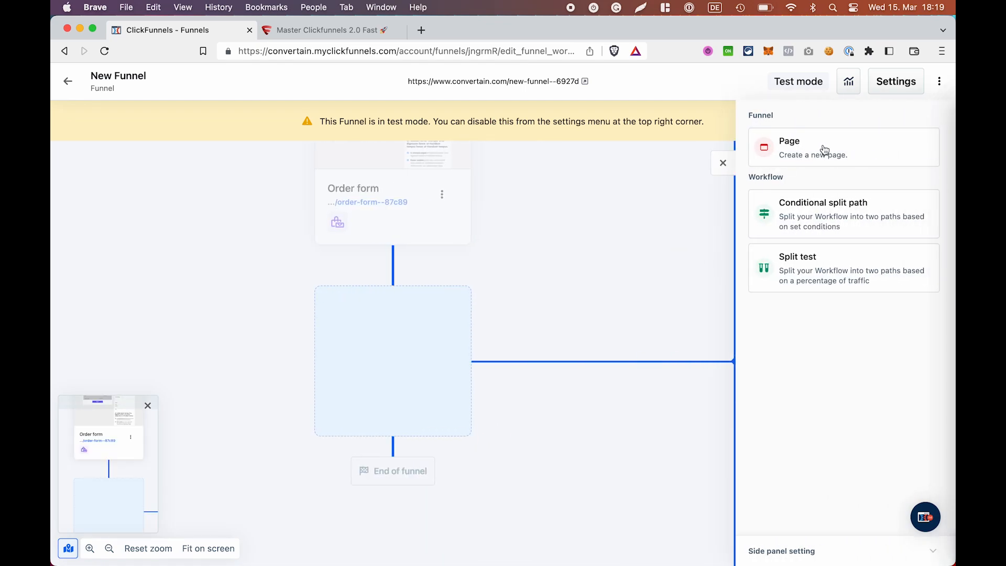
pyautogui.click(789, 146)
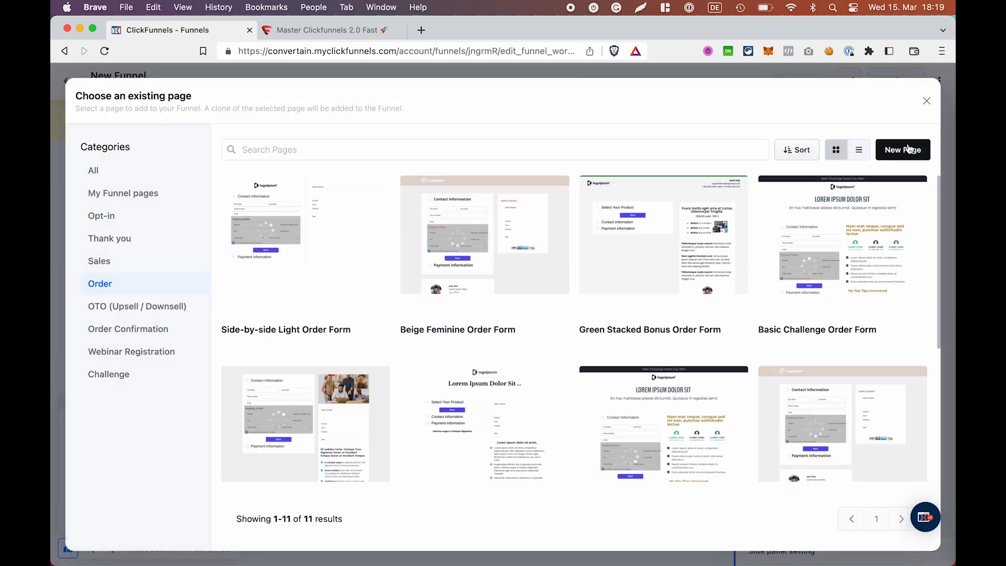
pyautogui.click(902, 149)
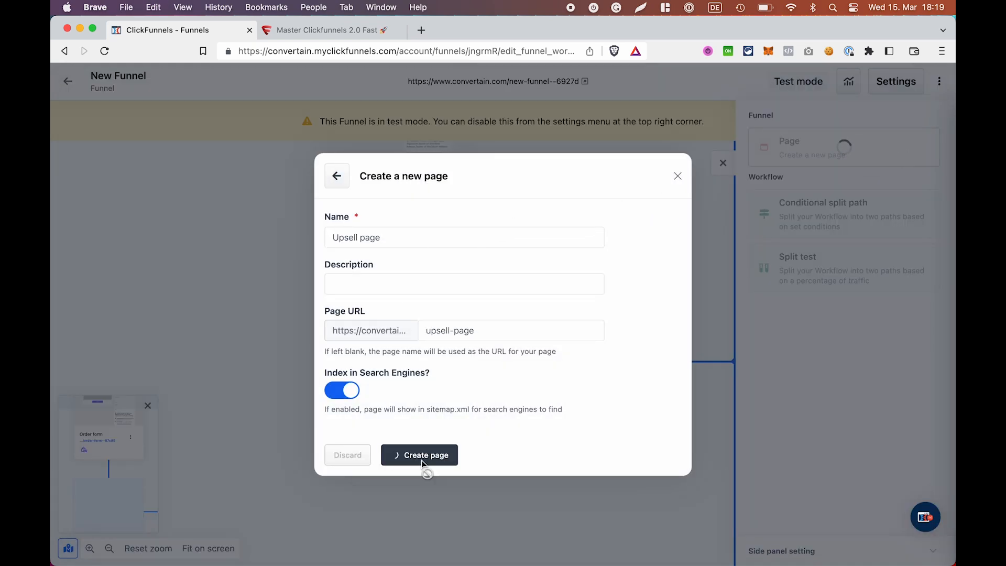
pyautogui.click(419, 455)
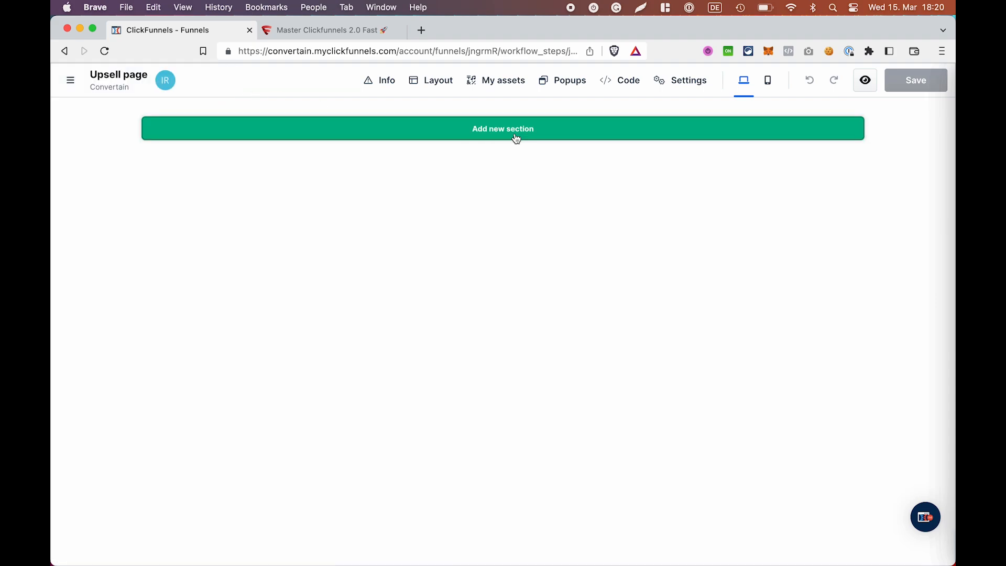
# Step: Add a new section holding a Checkout order form element to the upsell page
pyautogui.click(501, 128)
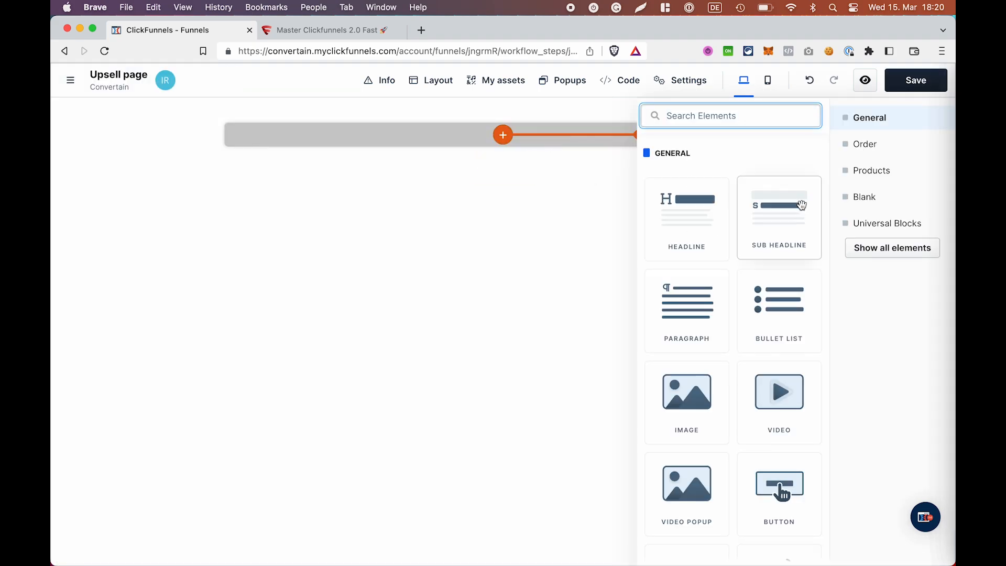
pyautogui.click(865, 144)
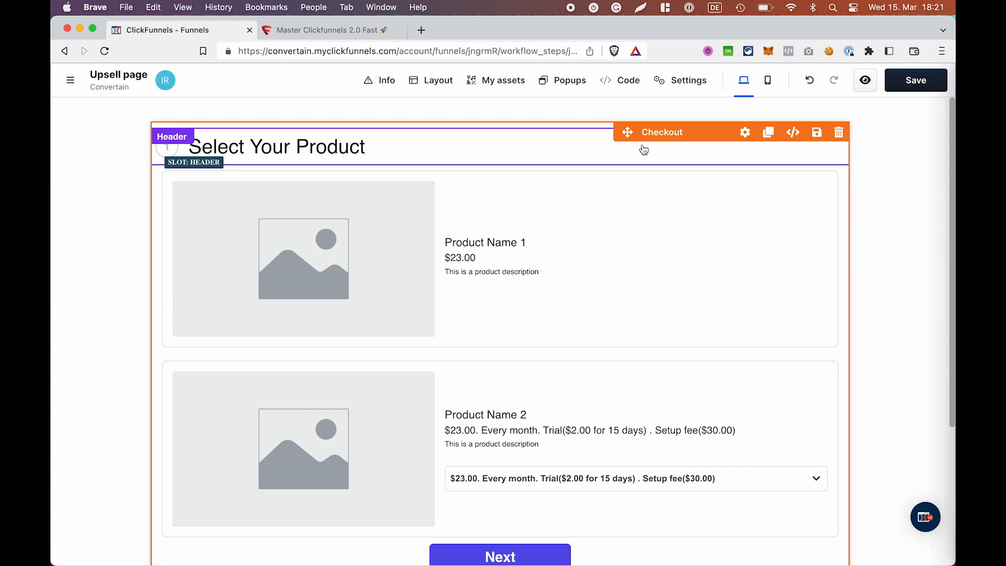
pyautogui.moveTo(594, 158)
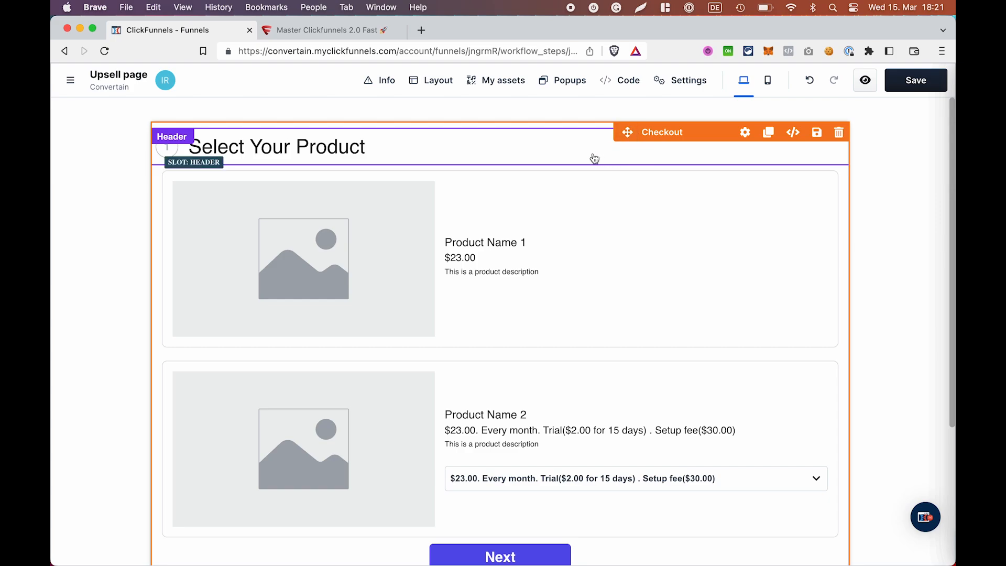
pyautogui.moveTo(499, 149)
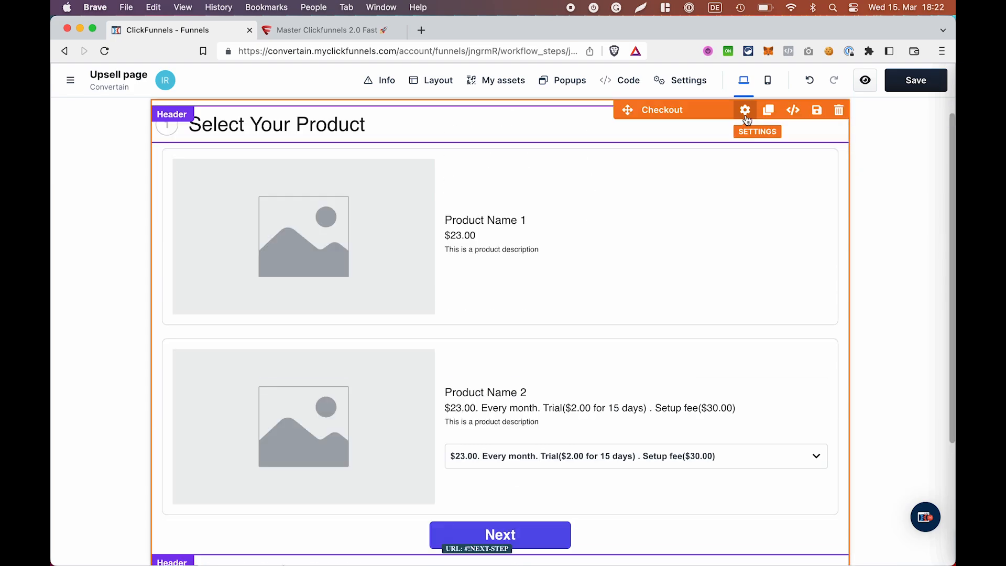
# Step: Bring up the checkout element's settings side panel via its gear icon
pyautogui.click(744, 110)
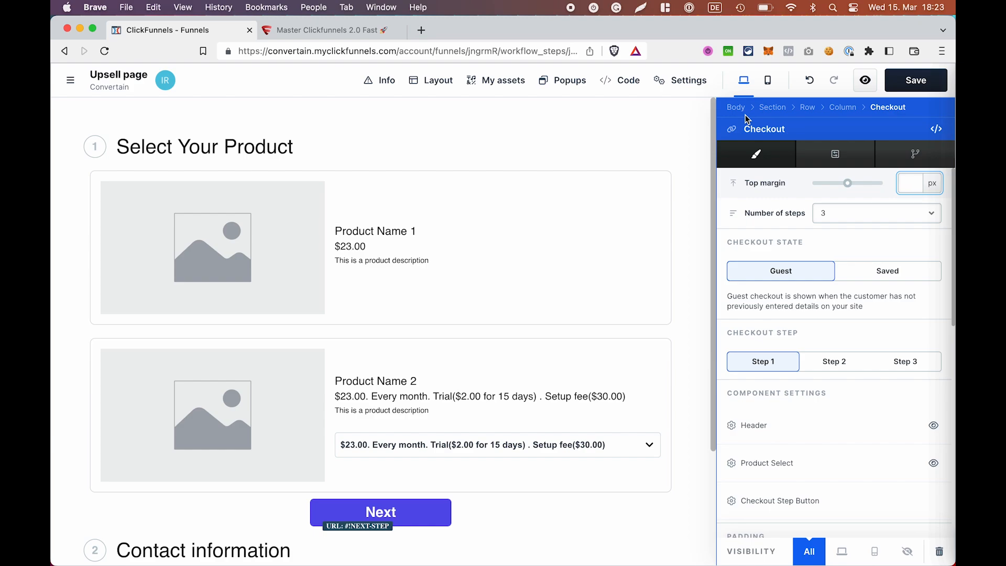
pyautogui.click(911, 182)
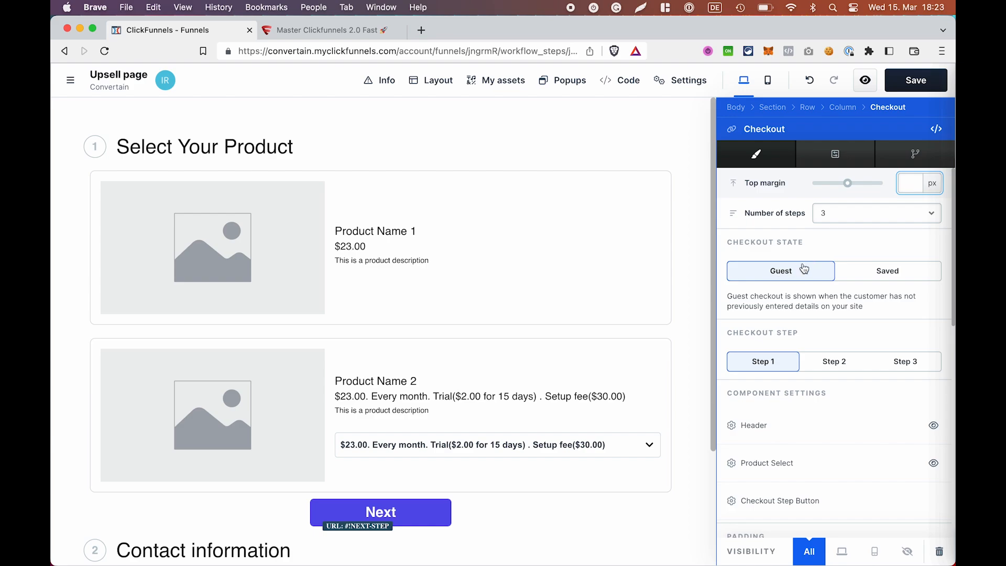
pyautogui.moveTo(803, 262)
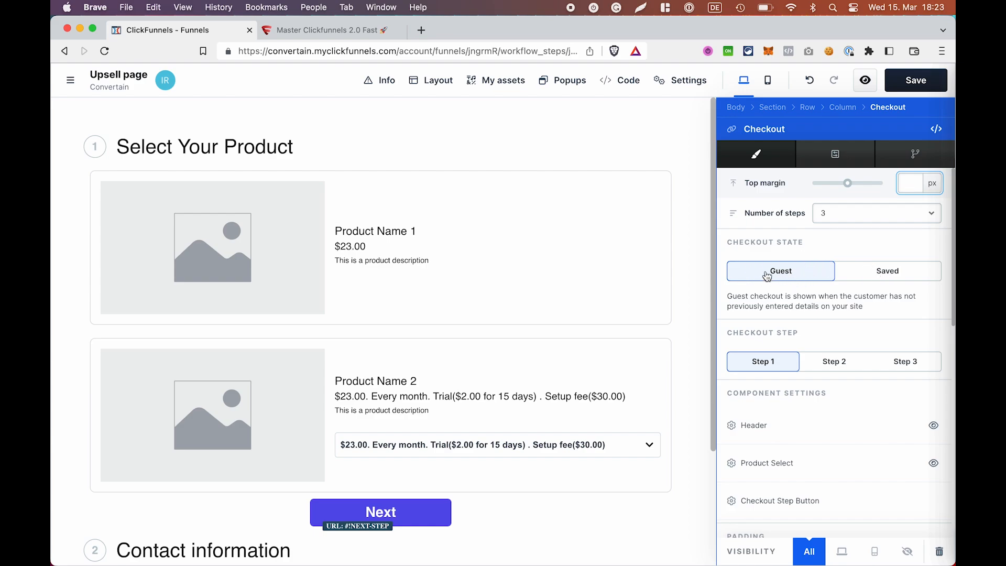
pyautogui.moveTo(779, 270)
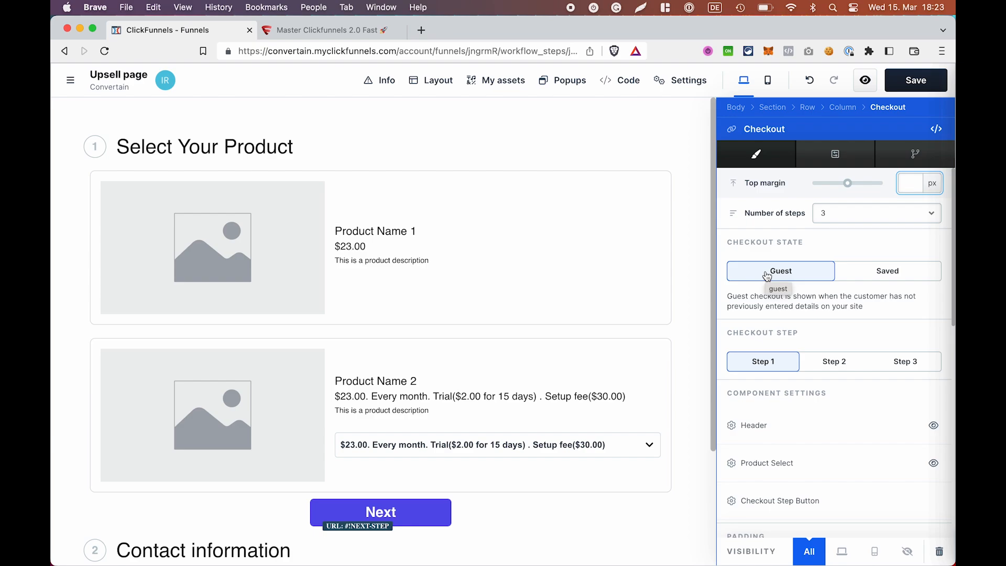
pyautogui.moveTo(876, 261)
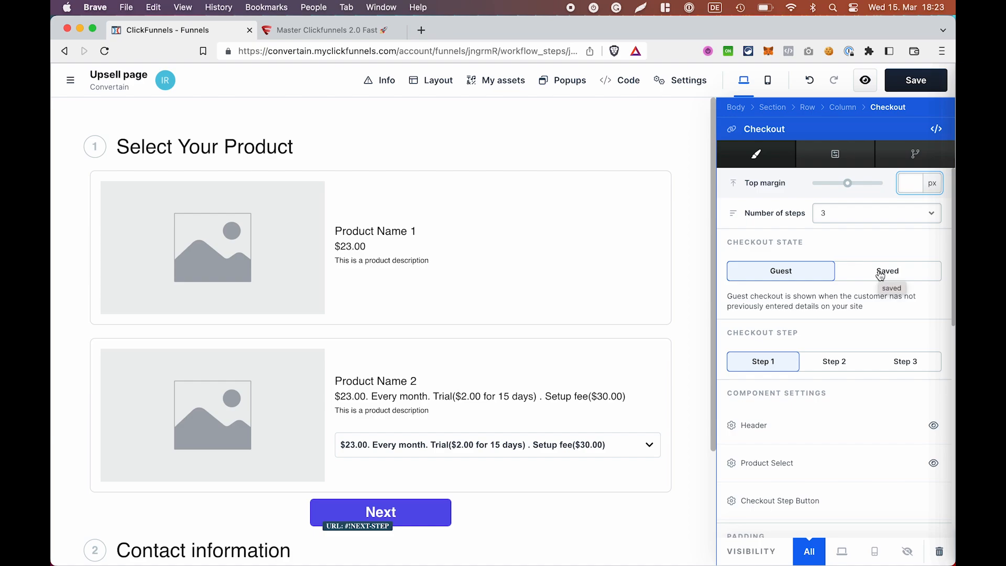
# Step: Switch the checkout to its Saved state for returning customers and hide product select, payment, bump and summary
pyautogui.click(886, 270)
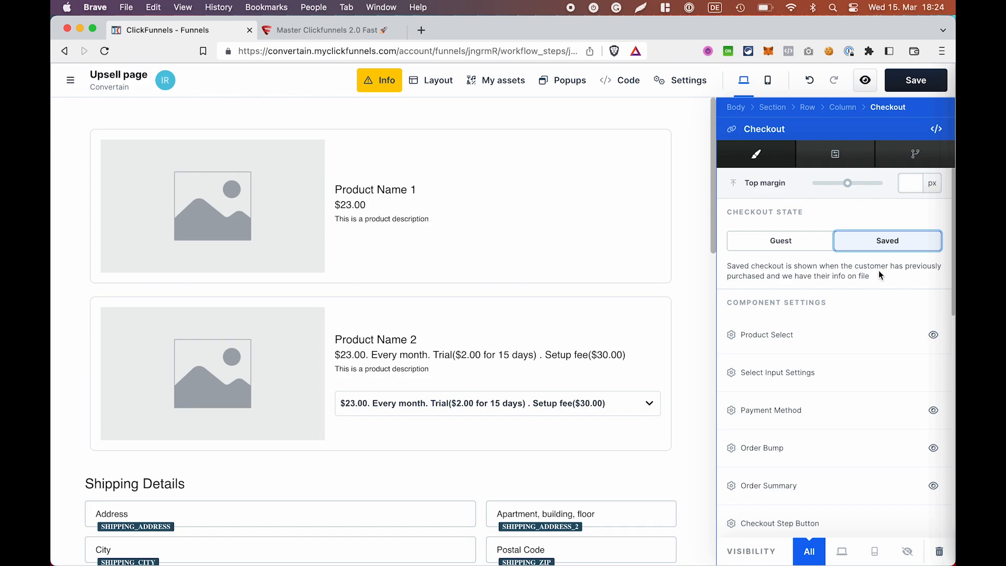
pyautogui.moveTo(933, 235)
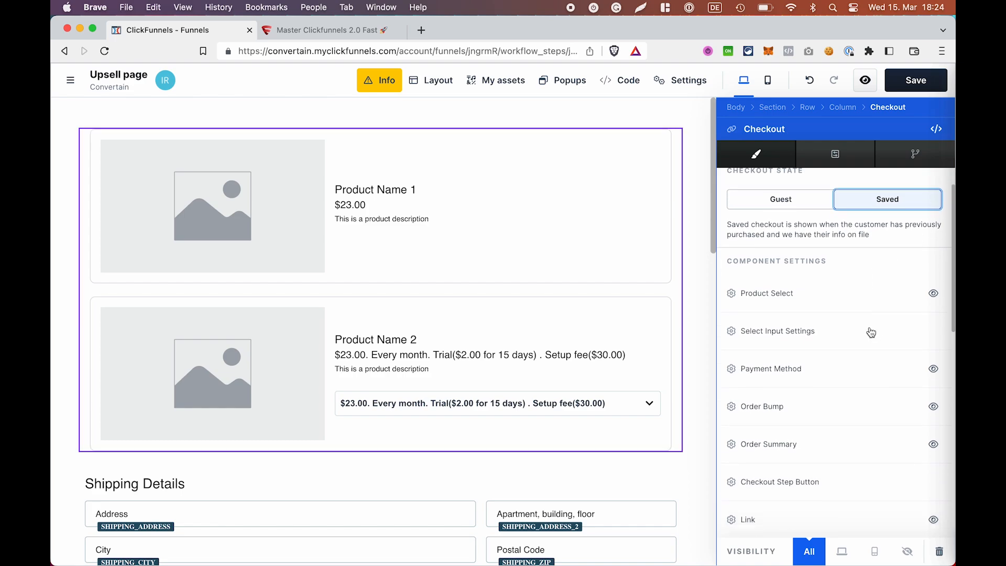
pyautogui.scroll(-3)
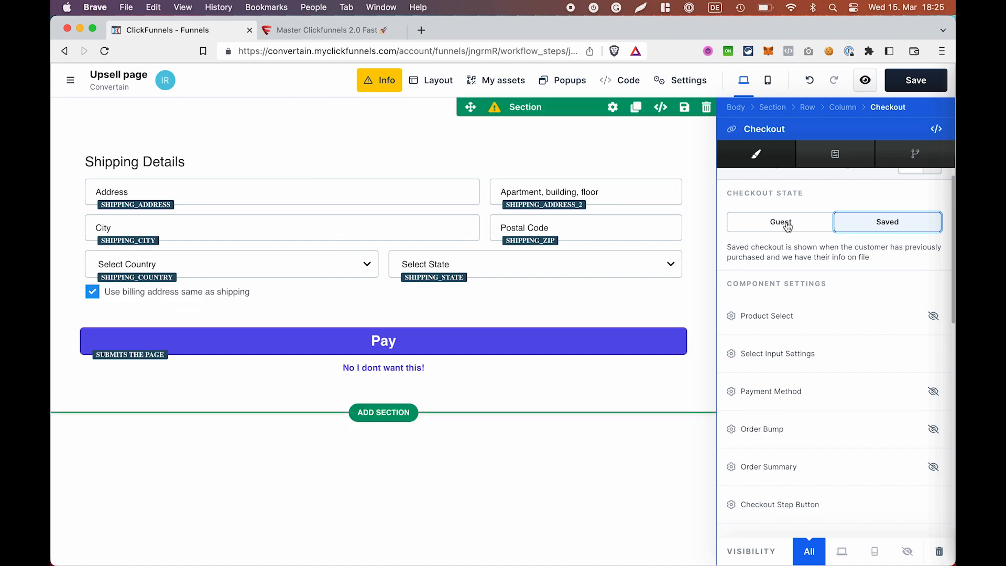
pyautogui.moveTo(779, 221)
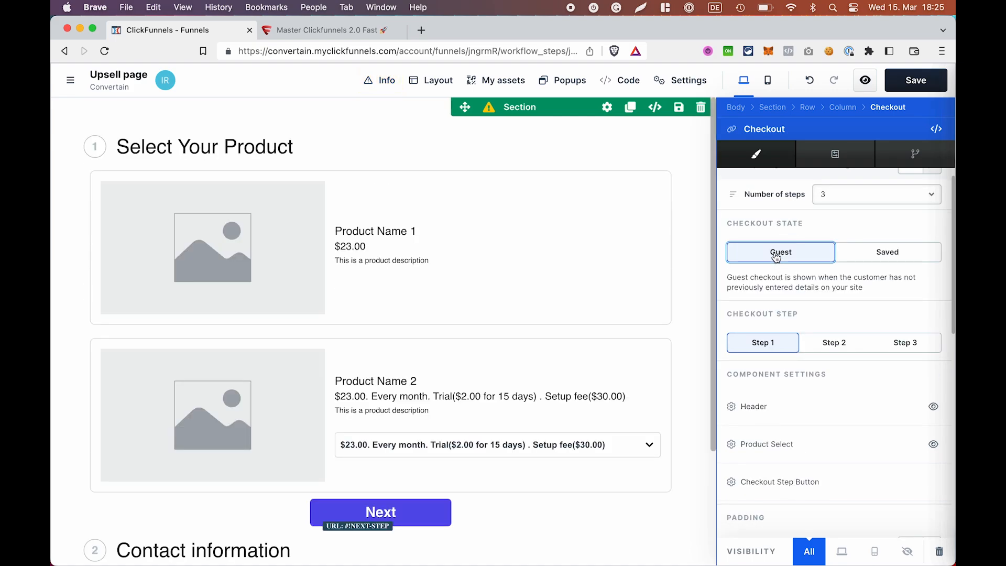
# Step: Set the order form's Show phone number option to Hide
pyautogui.click(833, 341)
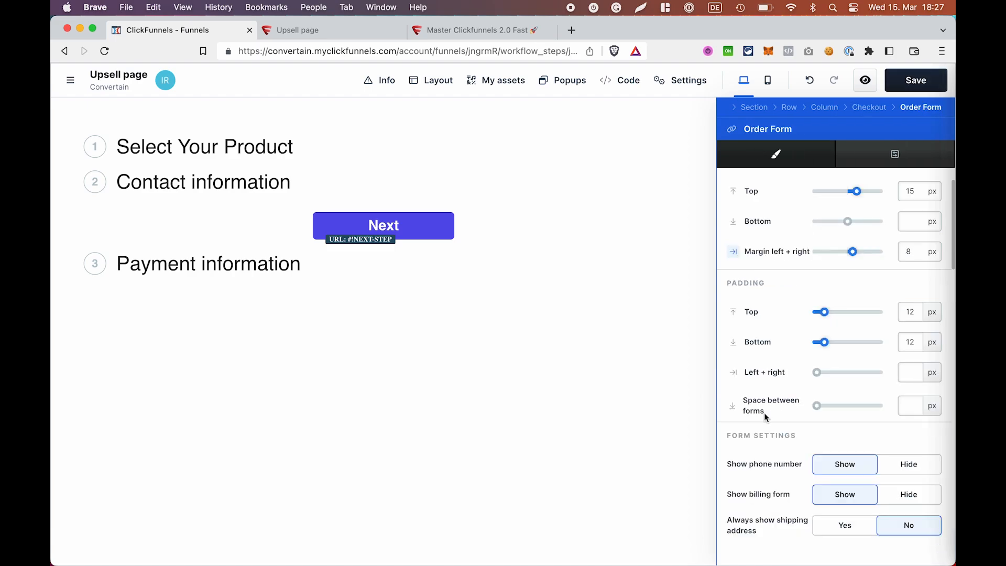
pyautogui.click(908, 464)
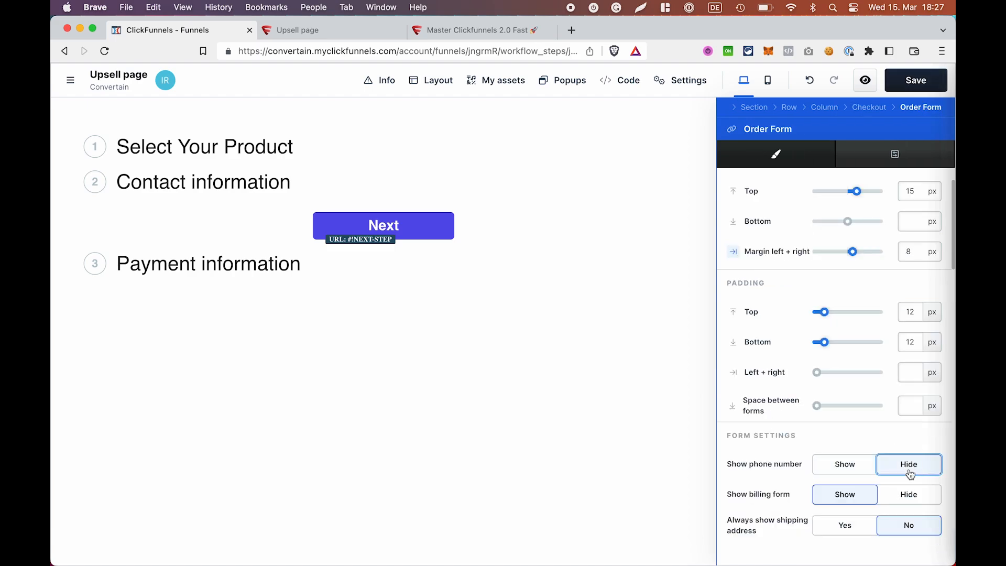
pyautogui.click(908, 493)
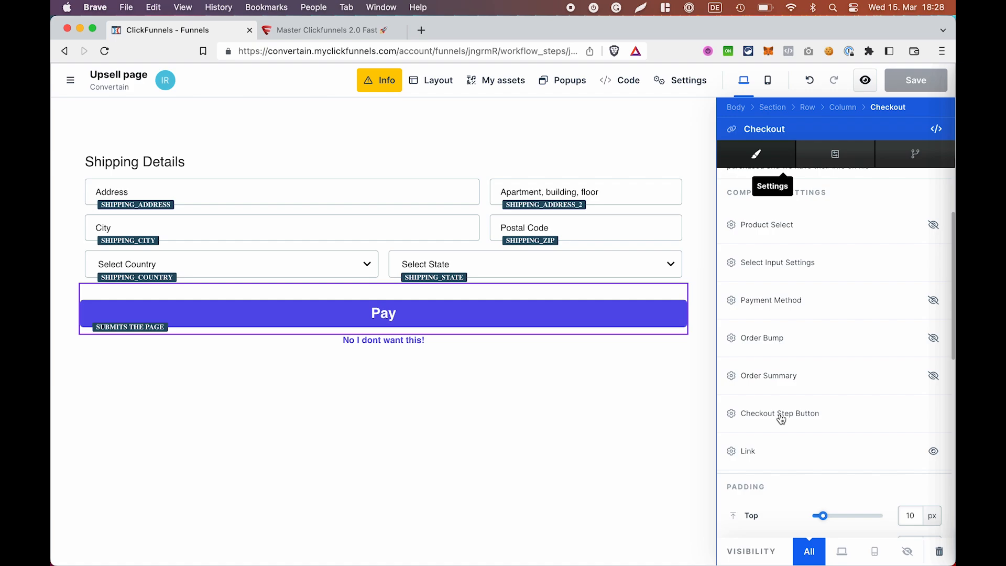
# Step: Review the No I dont want this! link set to the next funnel step, then bring up the course website
pyautogui.click(747, 450)
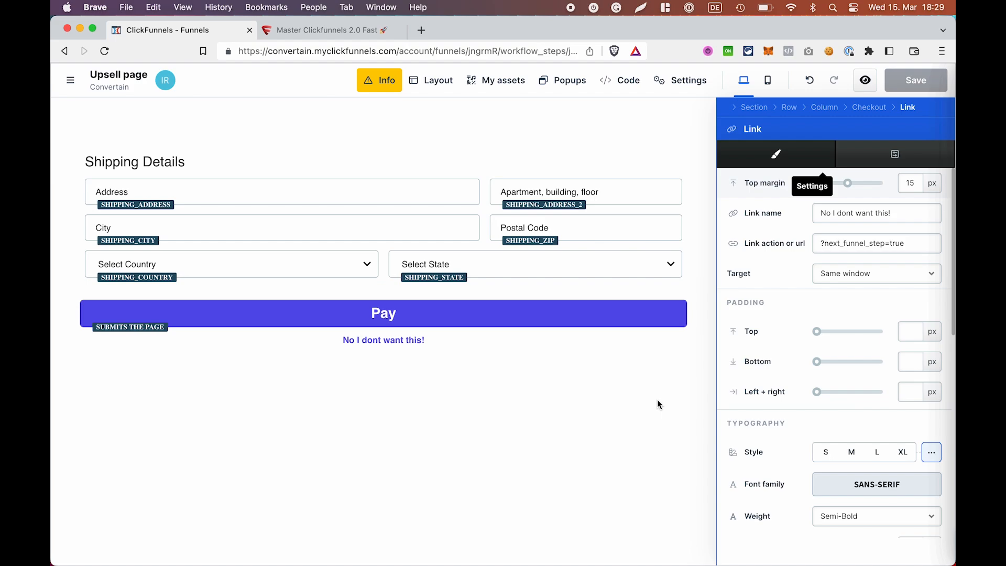
pyautogui.click(325, 29)
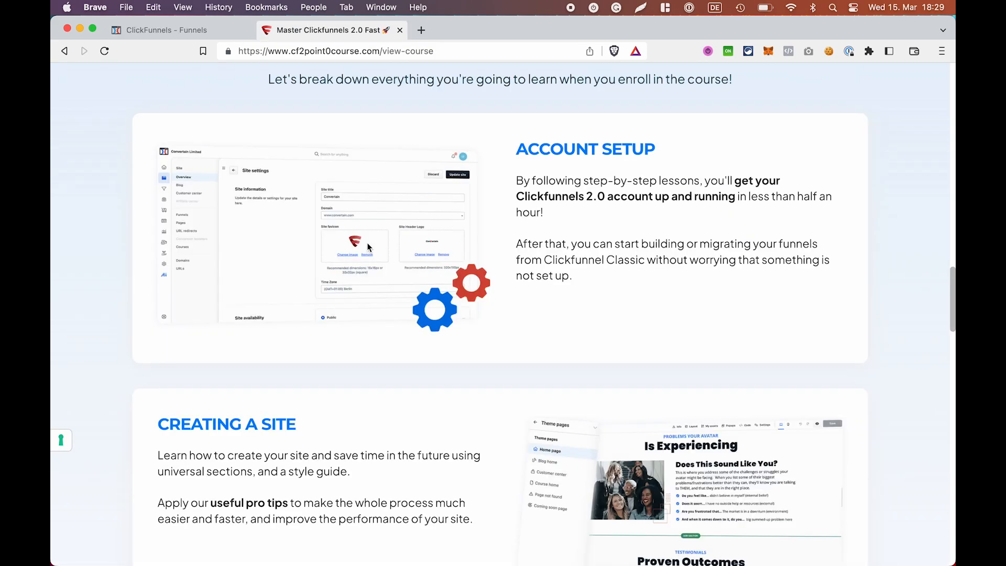
# Step: Scroll through the course lesson sections and switch back to the ClickFunnels upsell editor
pyautogui.scroll(-3)
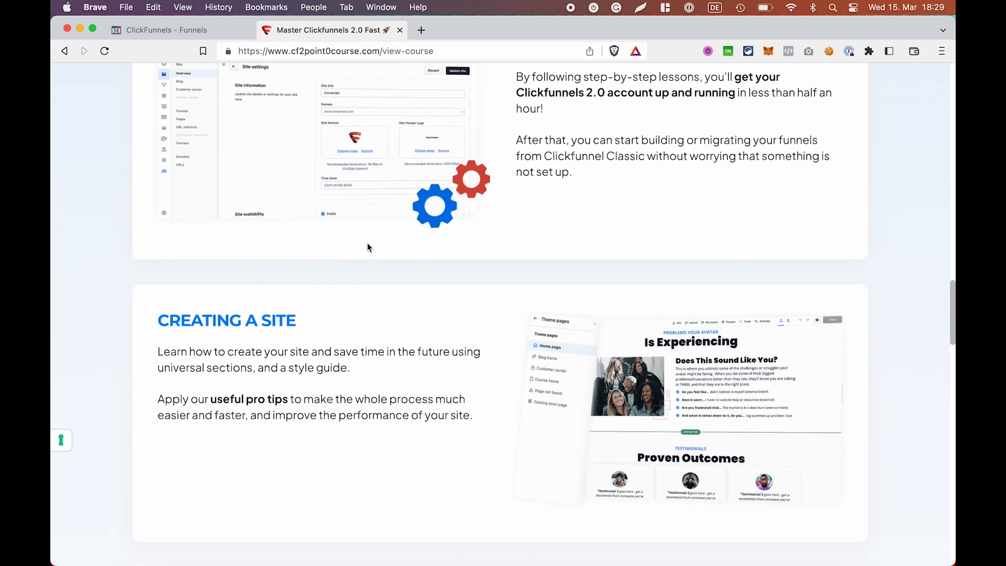
pyautogui.scroll(-3)
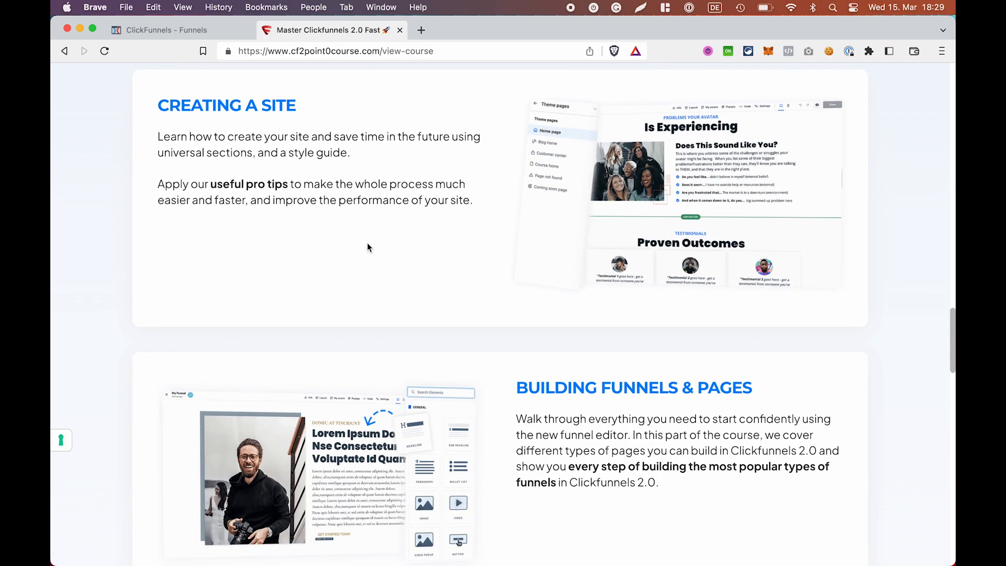
pyautogui.scroll(-3)
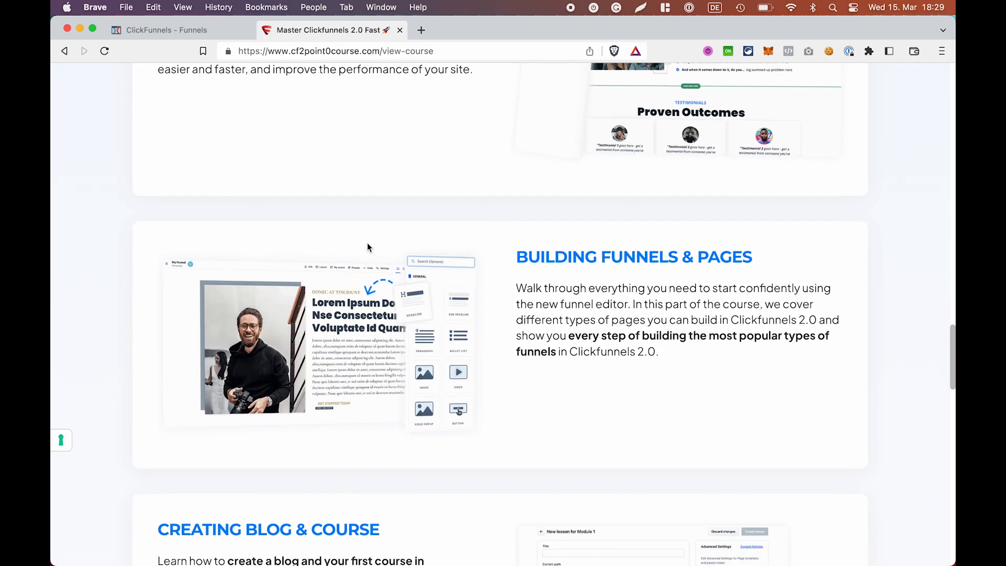
pyautogui.scroll(-3)
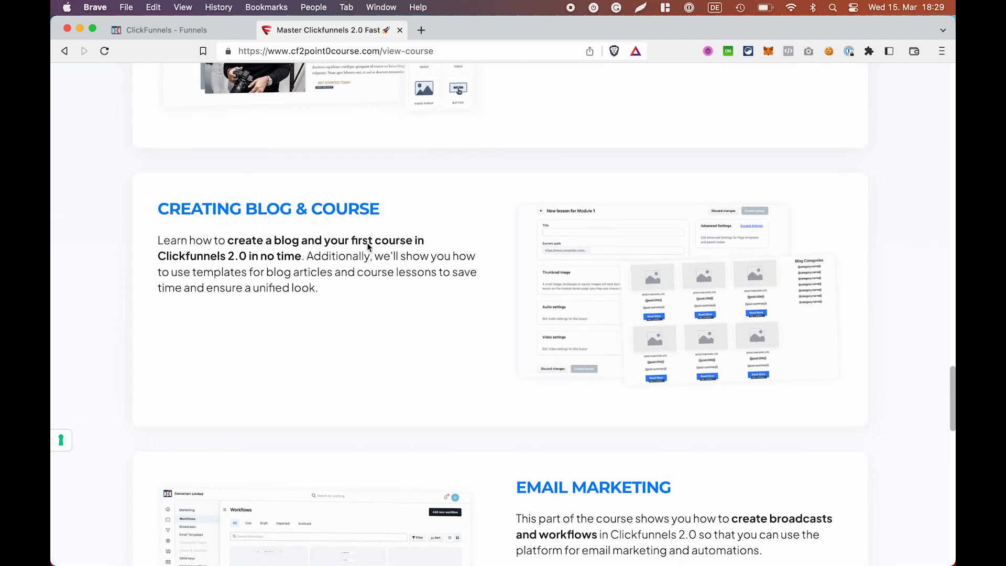
pyautogui.scroll(-3)
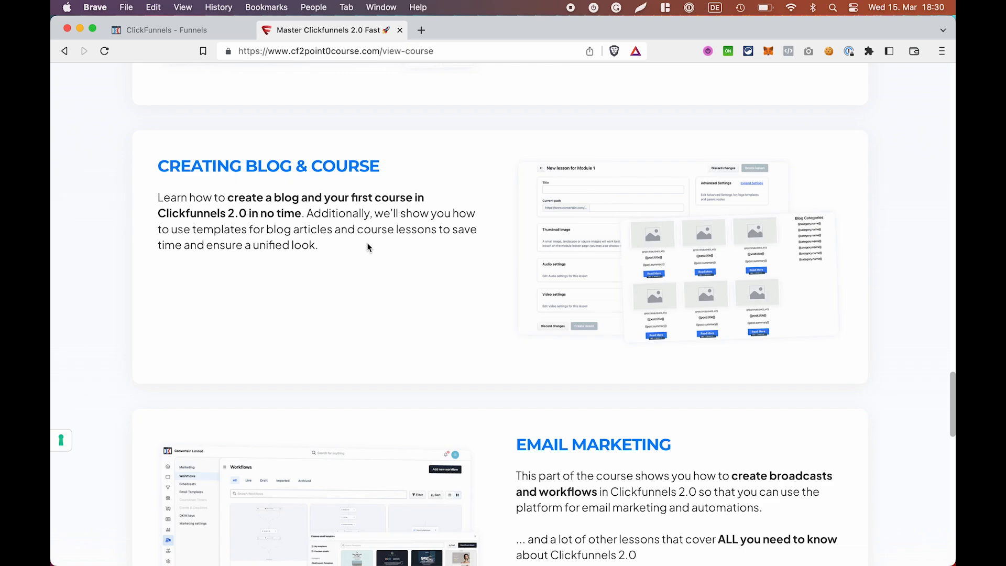
pyautogui.click(166, 29)
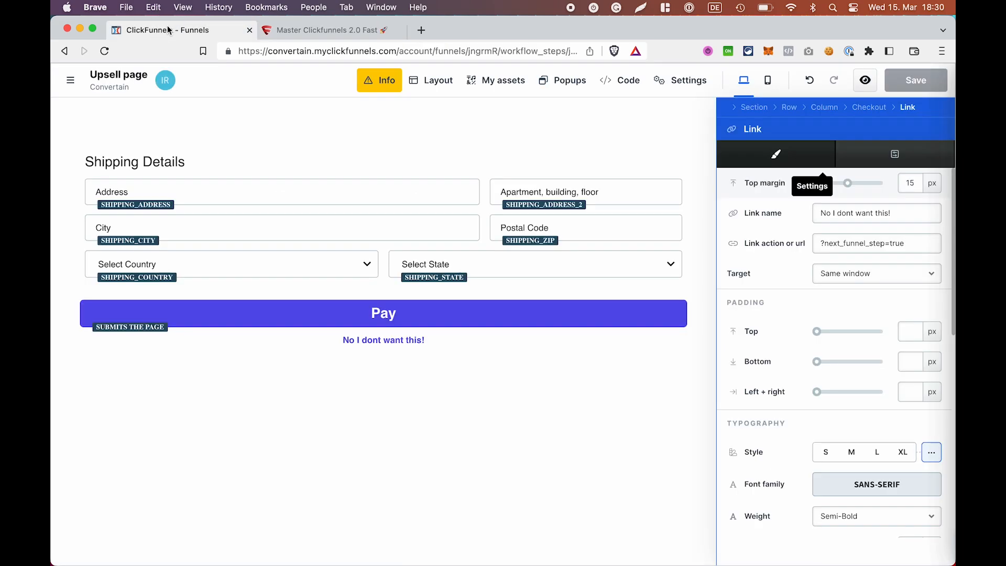
# Step: Return to the funnel overview and attach a product to the Upsell page step via Add Products
pyautogui.click(70, 80)
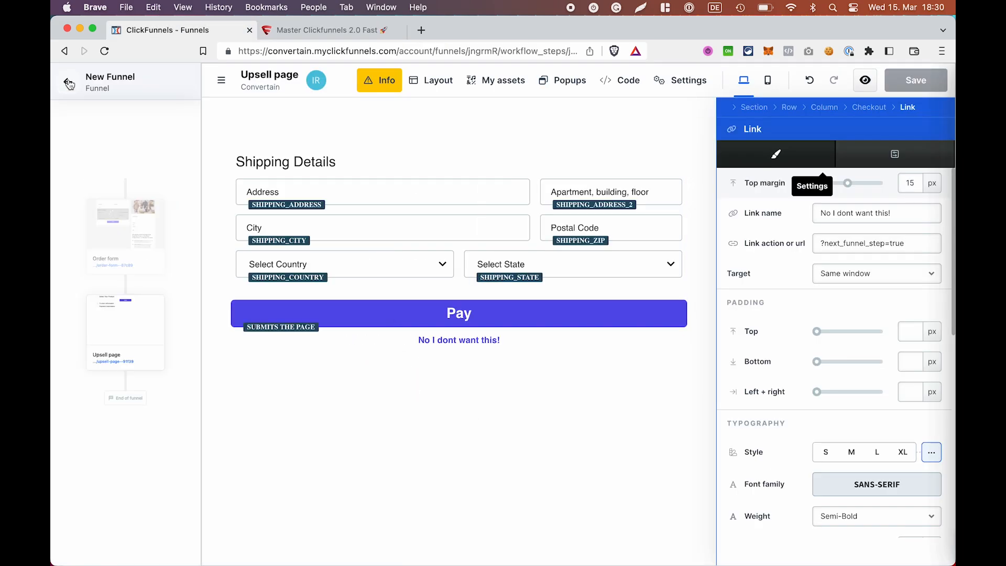
pyautogui.click(69, 82)
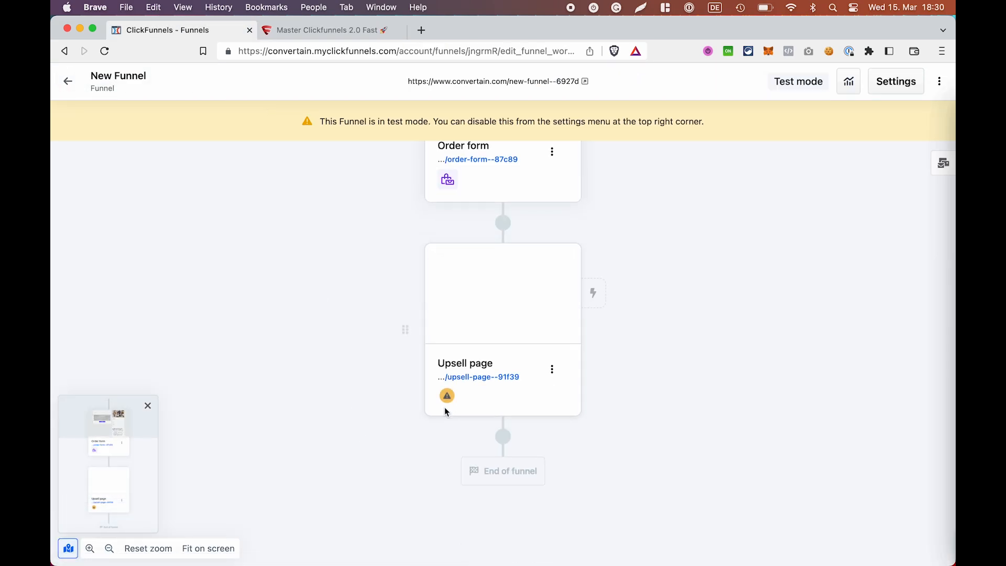
pyautogui.moveTo(447, 395)
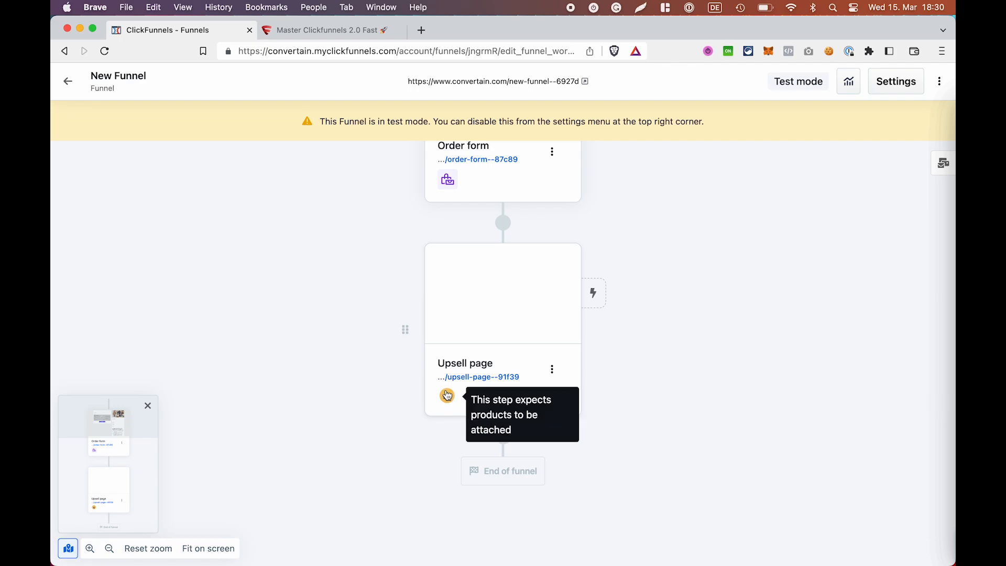
pyautogui.click(552, 369)
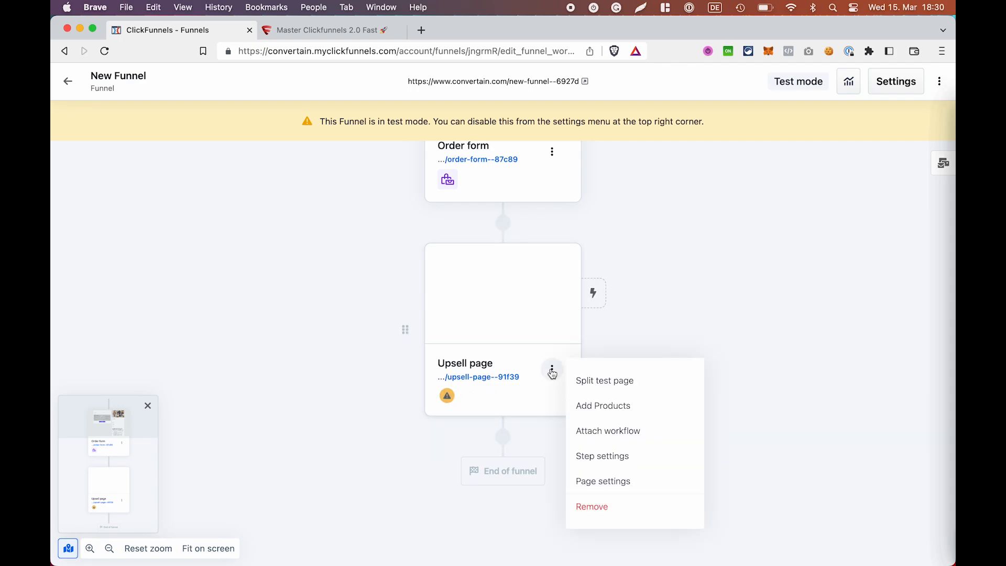
pyautogui.click(602, 405)
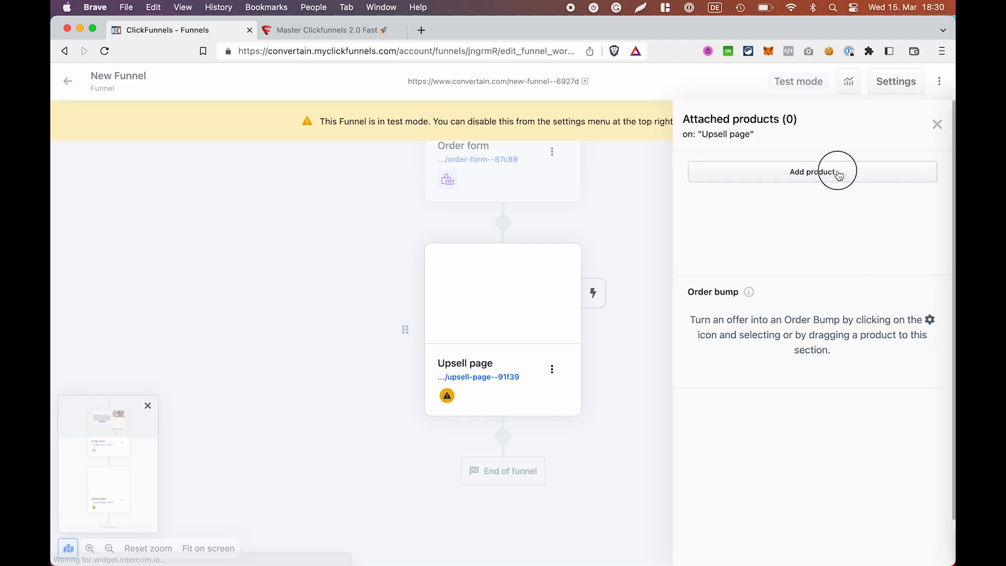
pyautogui.click(812, 172)
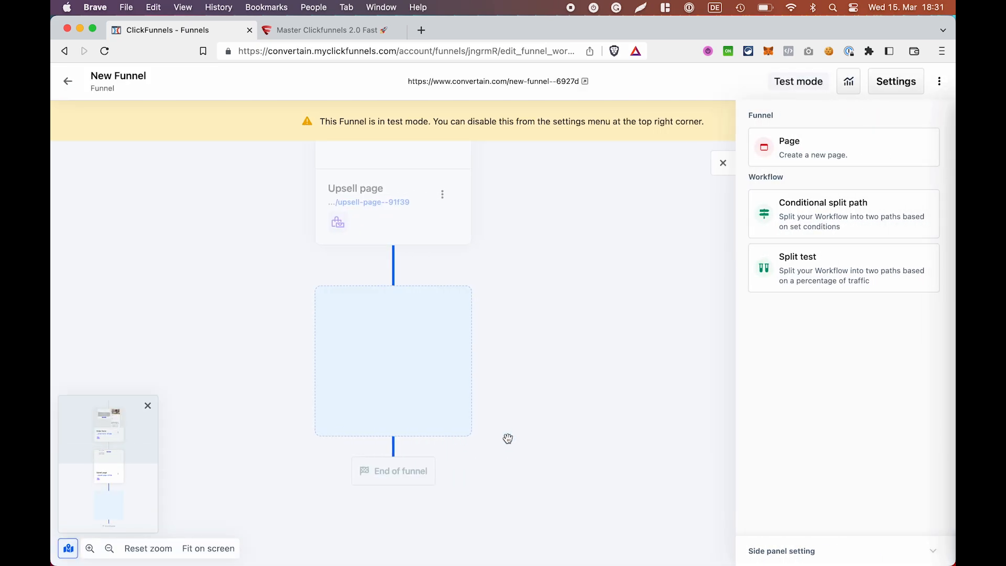
# Step: Place a conditional split after the Upsell page filtering on Purchased Product is Upsell Product
pyautogui.click(842, 213)
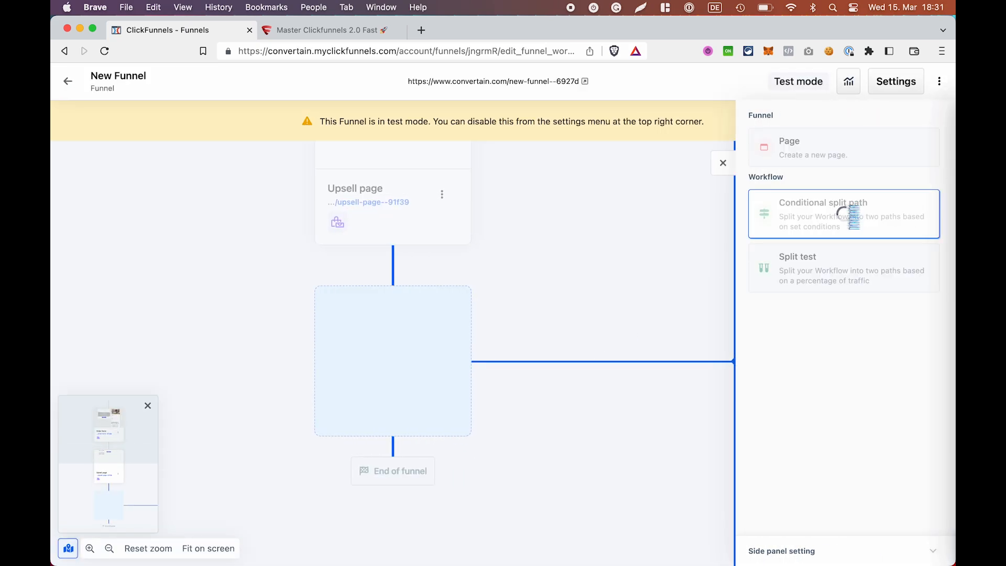
pyautogui.click(822, 214)
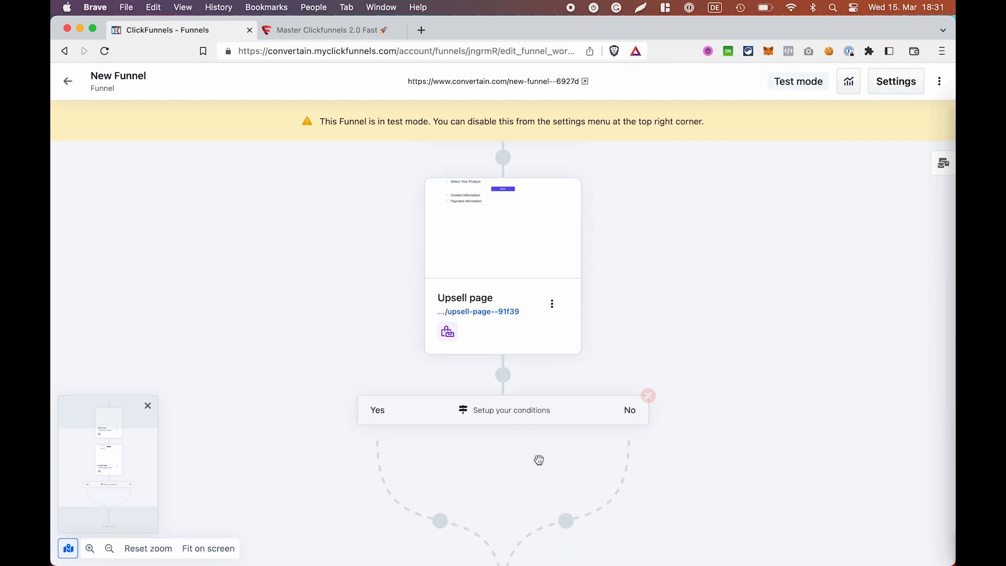
pyautogui.click(511, 410)
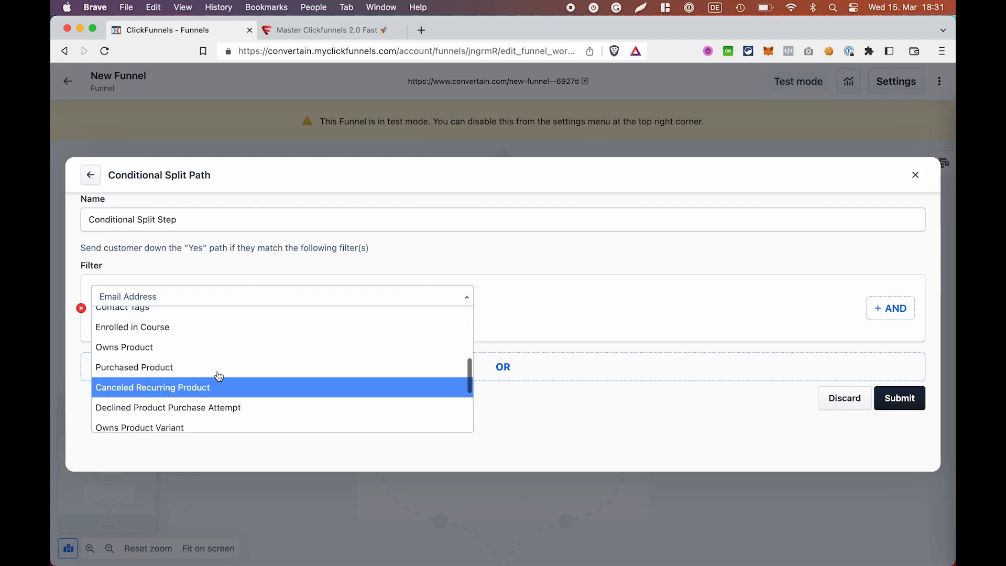
pyautogui.click(134, 366)
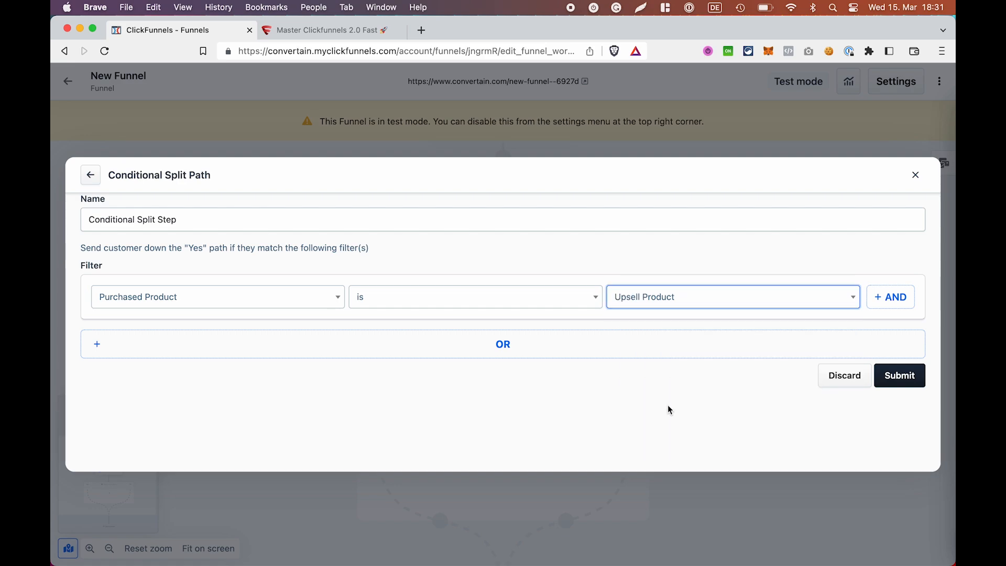
pyautogui.click(899, 376)
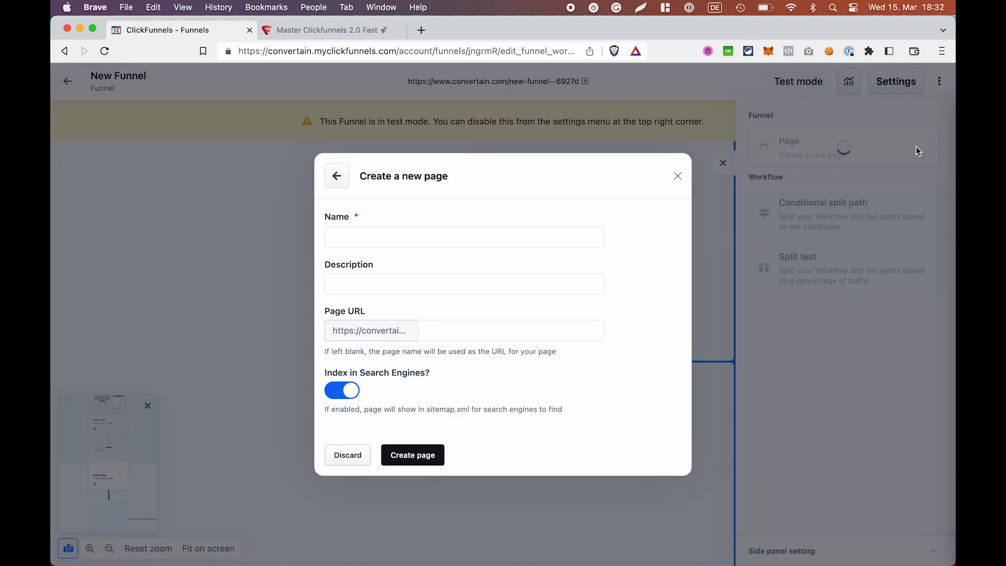
# Step: Create a page named Order confirmation after the Upsell page and open it for editing
pyautogui.click(413, 455)
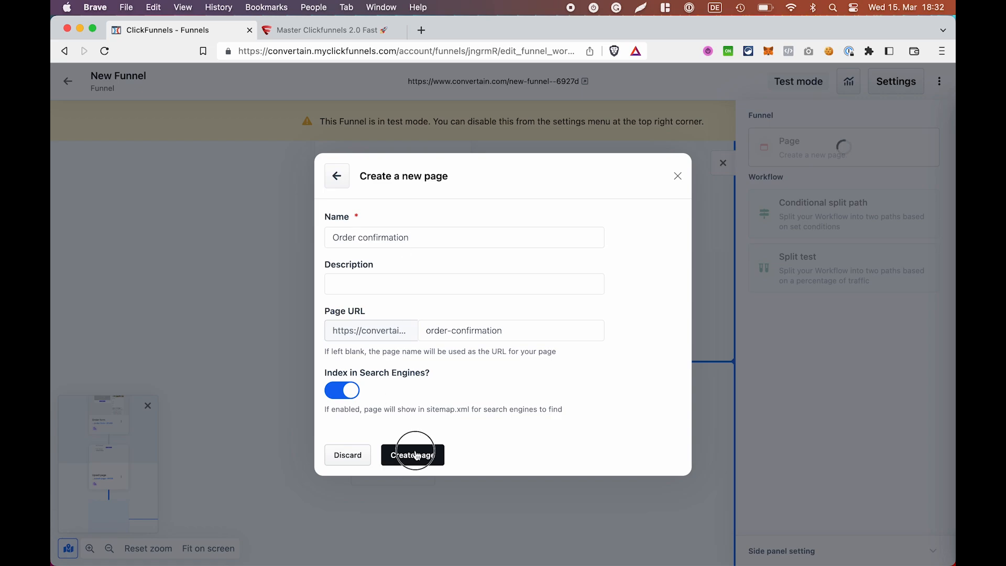
pyautogui.click(413, 455)
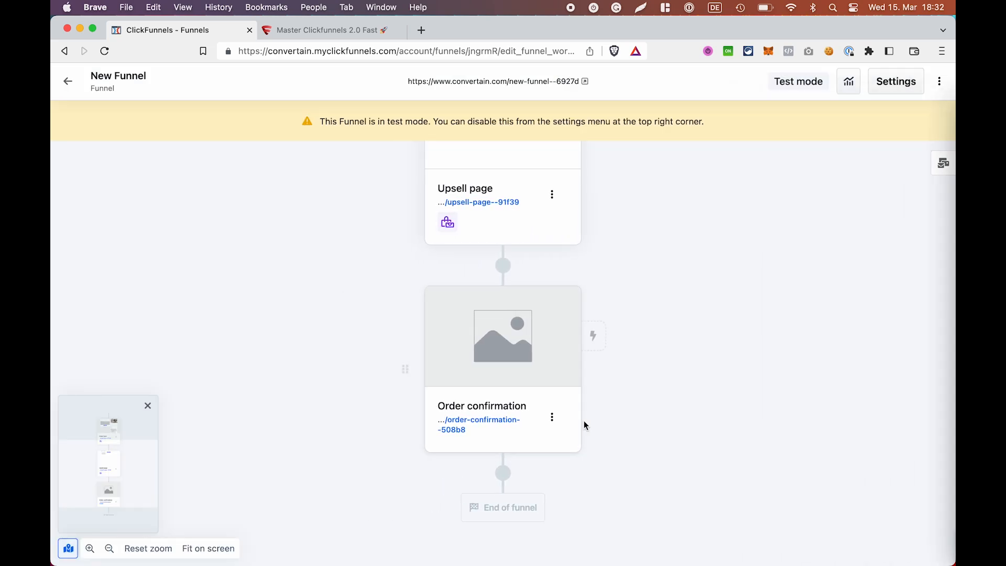
pyautogui.doubleClick(501, 336)
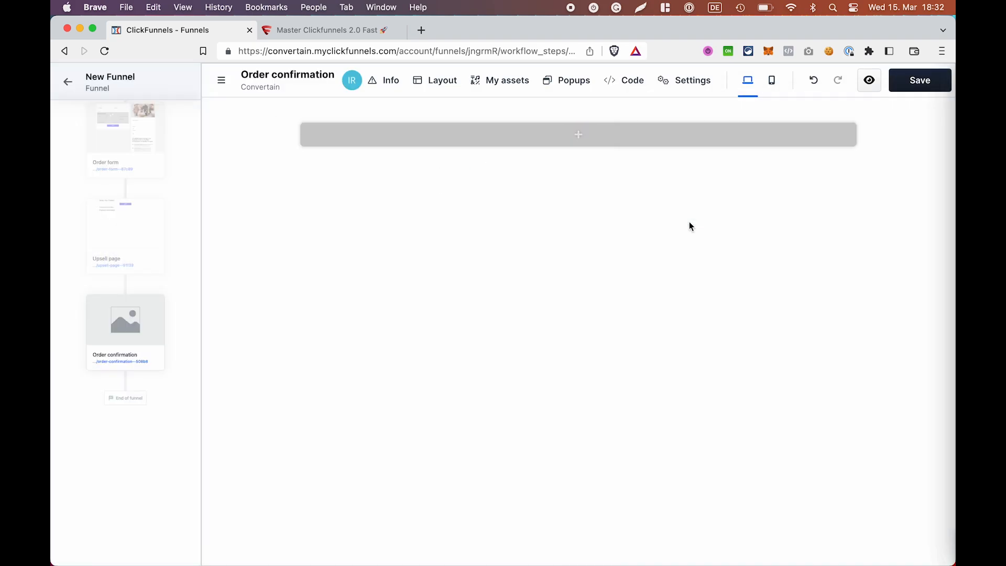
# Step: Add the Order > Confirmation element to the empty Order confirmation page
pyautogui.click(578, 134)
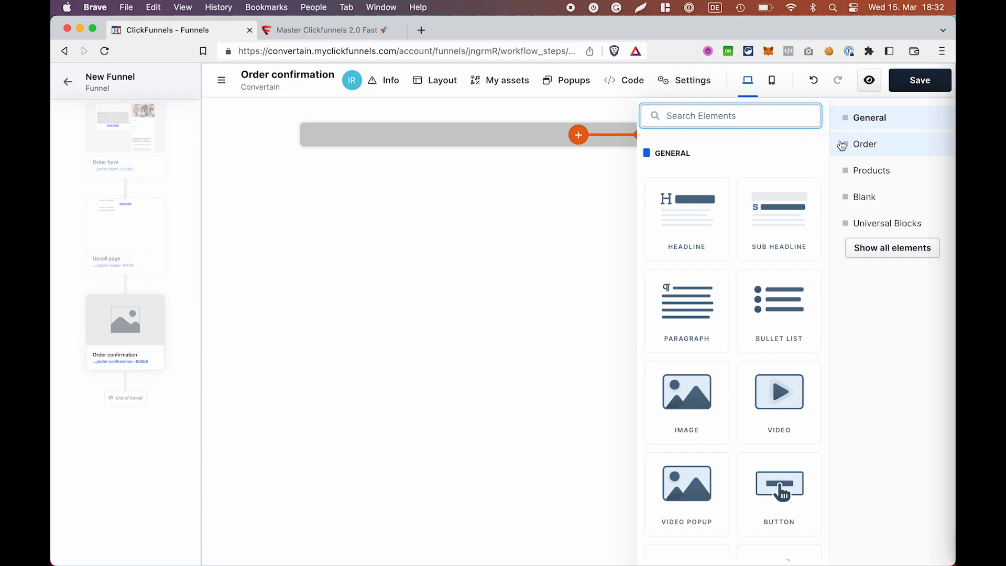
pyautogui.click(865, 144)
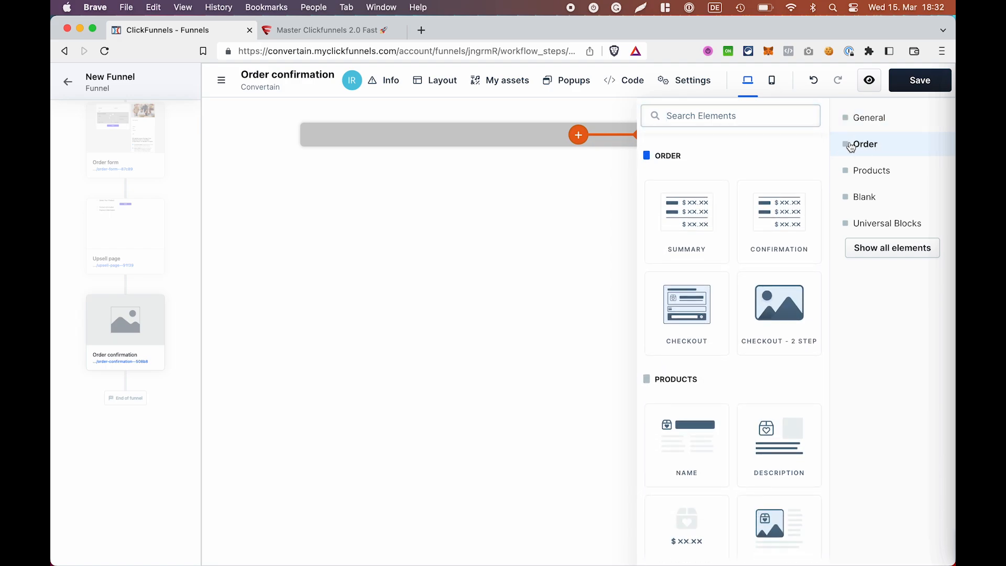
pyautogui.click(869, 117)
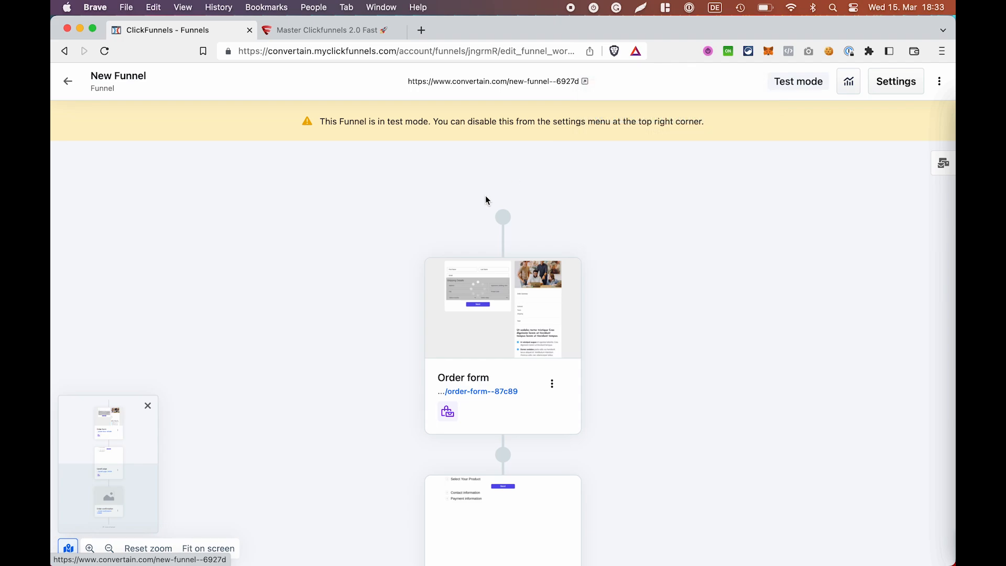
pyautogui.click(478, 391)
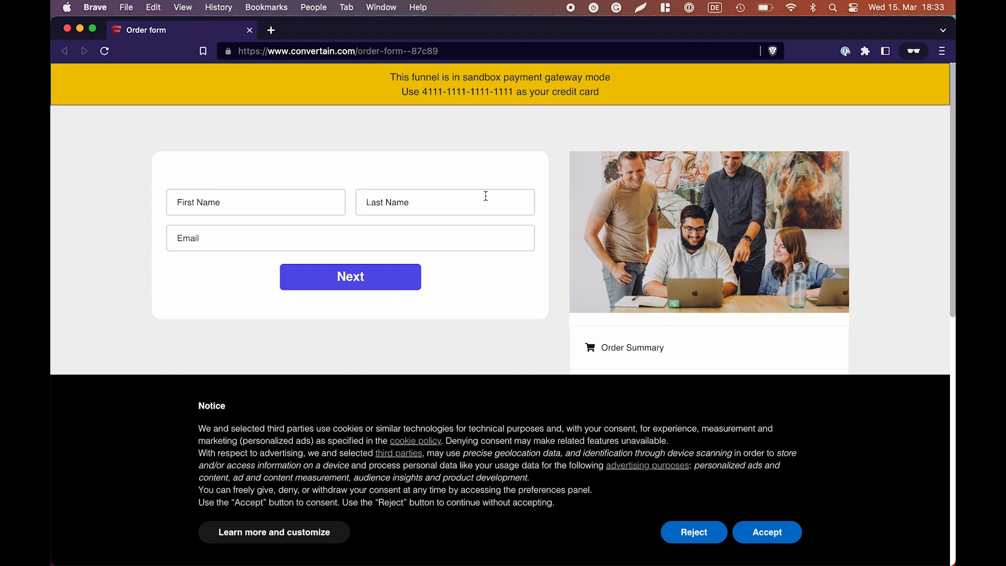
pyautogui.click(254, 202)
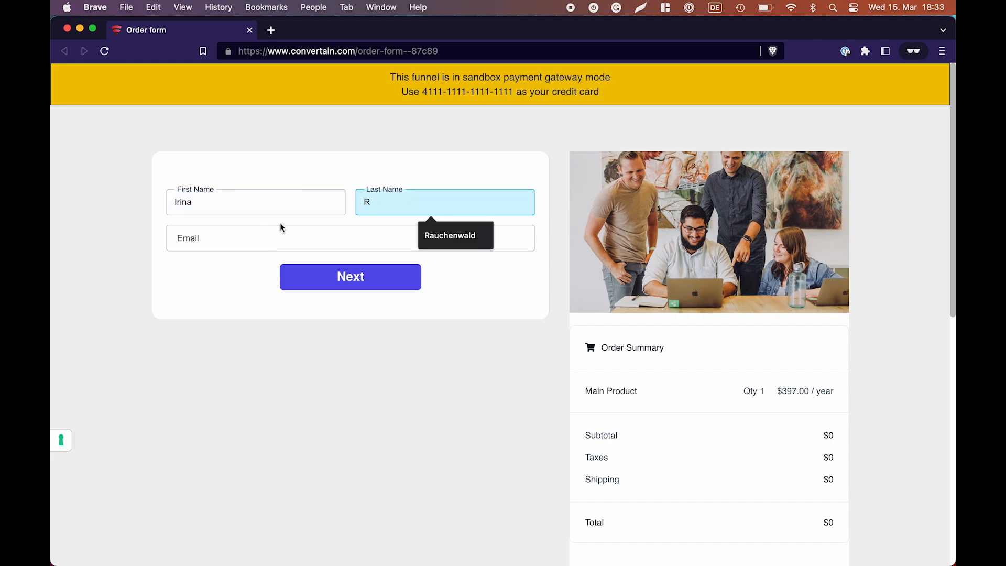
pyautogui.click(350, 277)
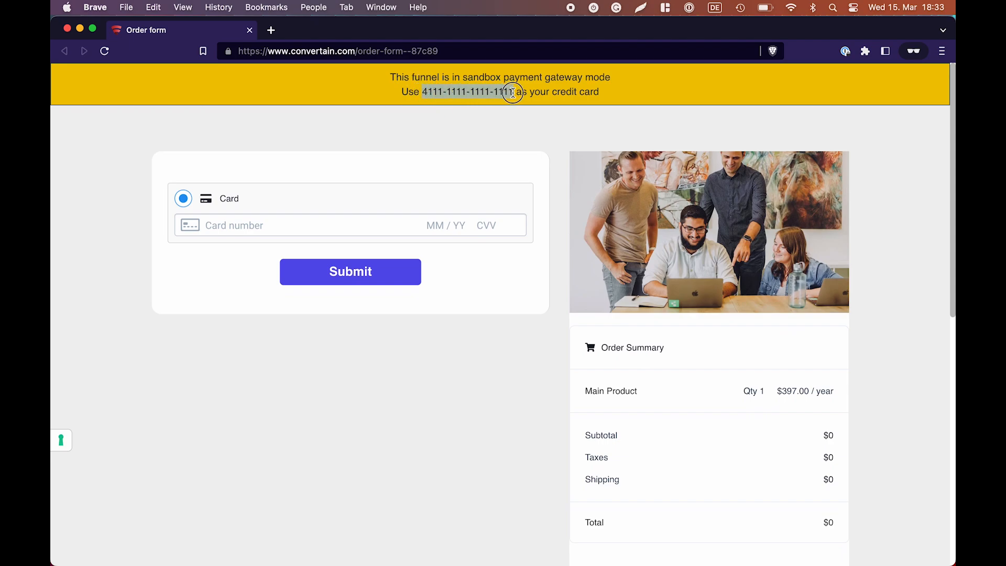
pyautogui.write('4111 1111 1111 1111')
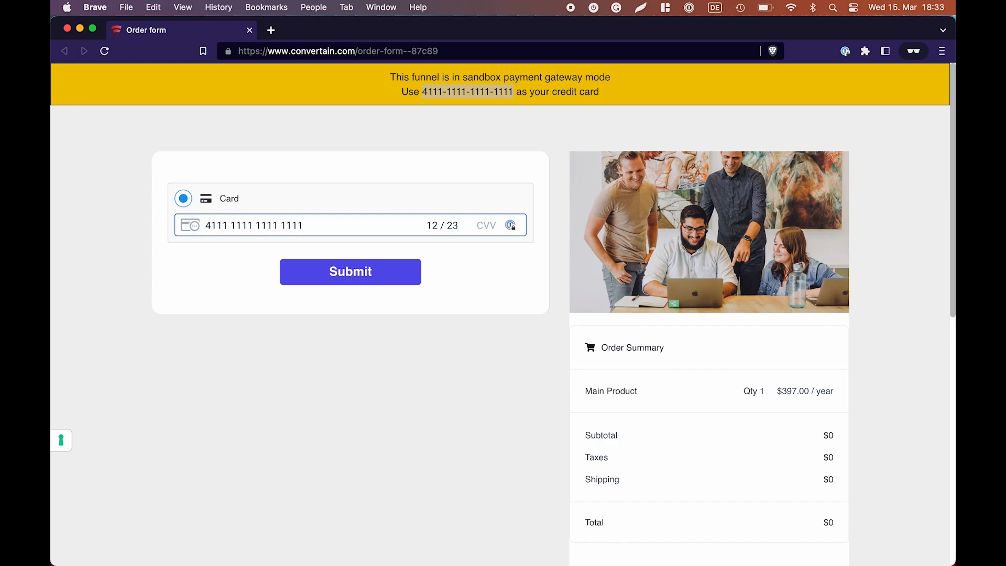
pyautogui.write('345')
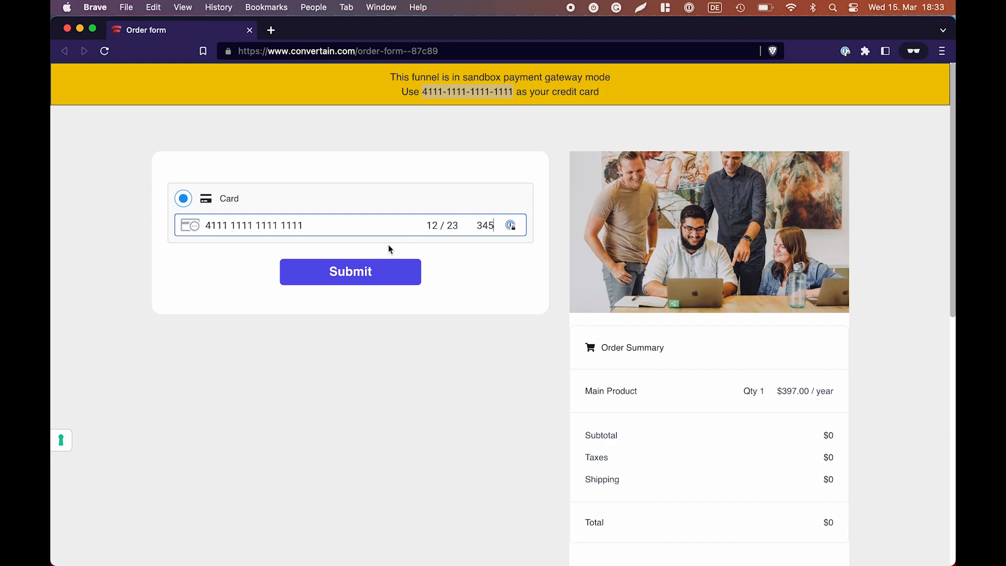
pyautogui.click(350, 270)
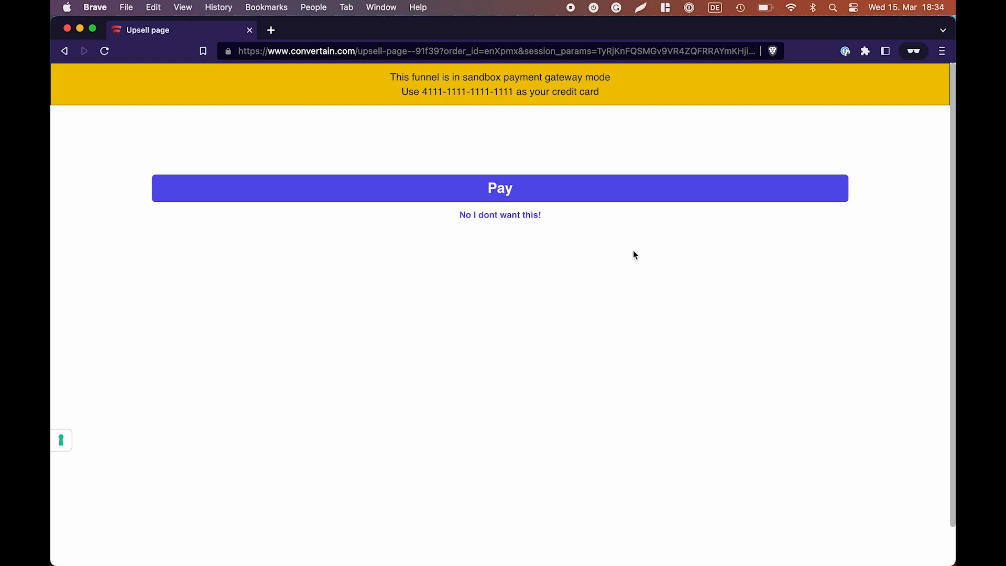
# Step: Pay for the upsell, reaching the confirmation listing Main and Upsell products totalling $494
pyautogui.click(500, 187)
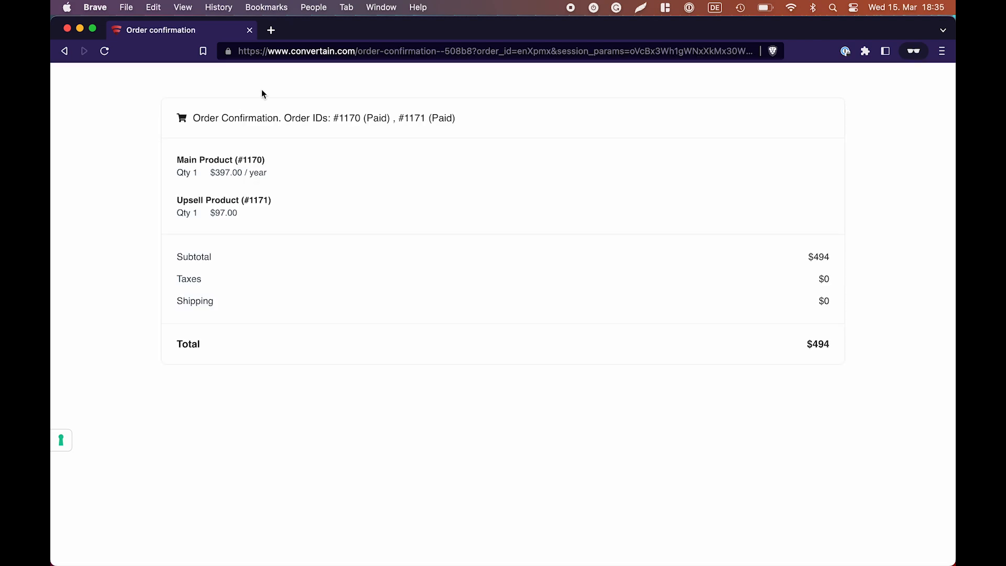
pyautogui.moveTo(241, 226)
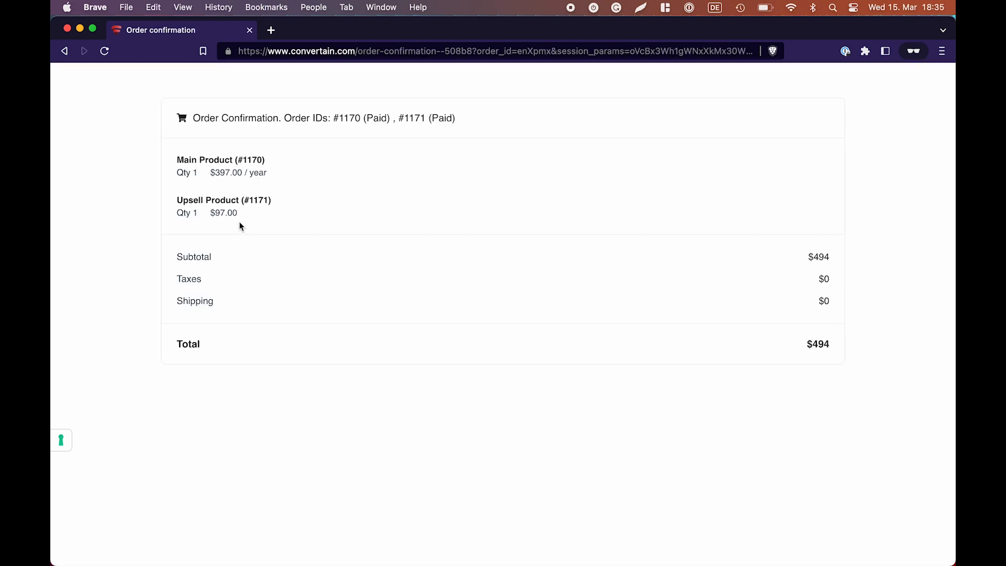